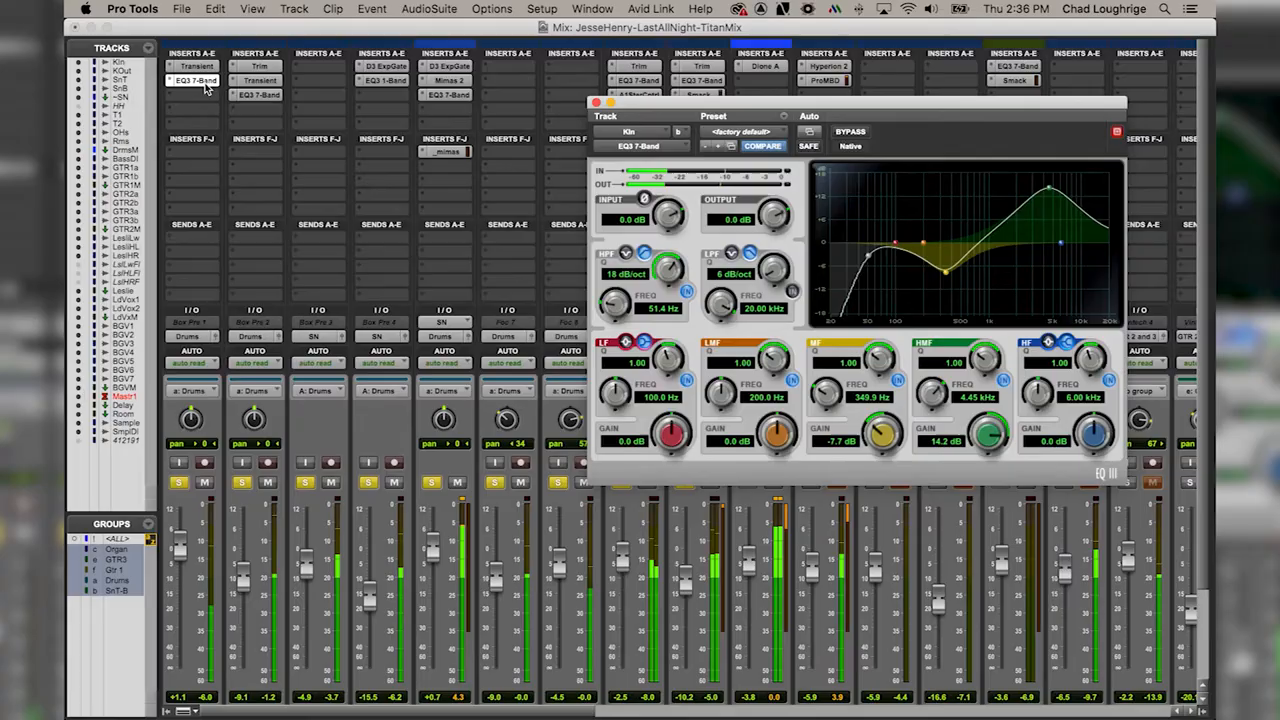
mouse_move(204, 82)
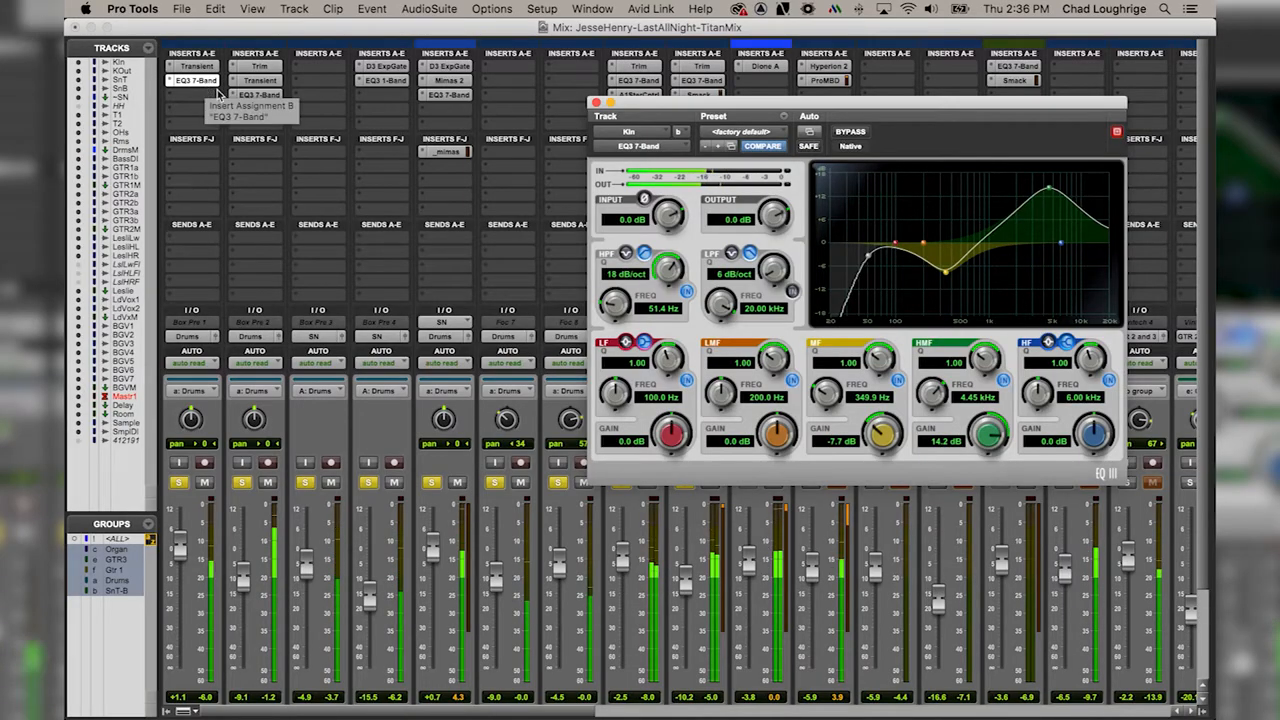